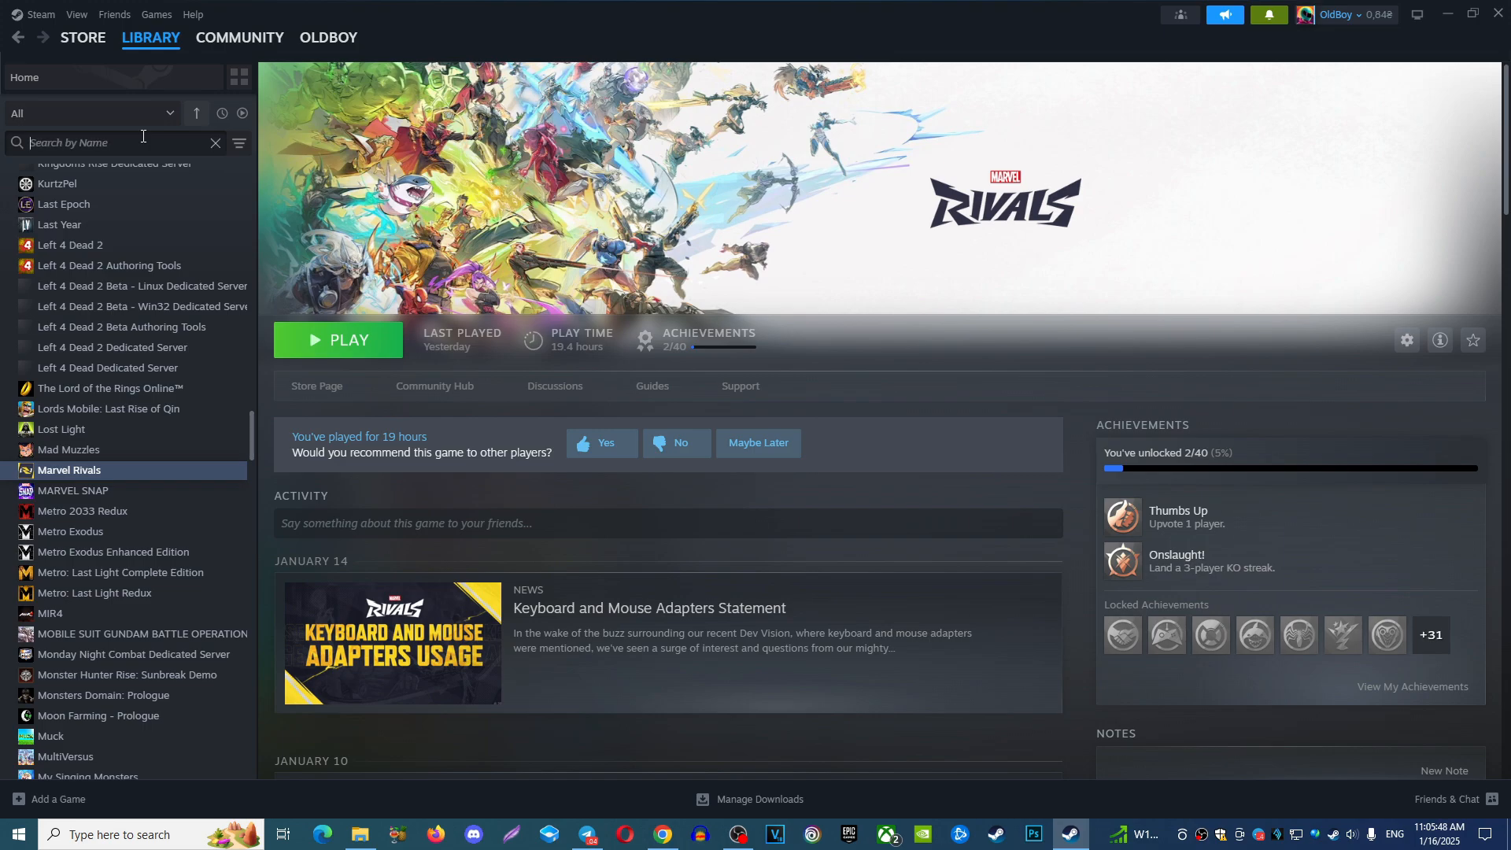
# Search the library for 'marv' and browse to Marvel Rivals' install folder from its Installed Files properties.
pyautogui.write('marv')
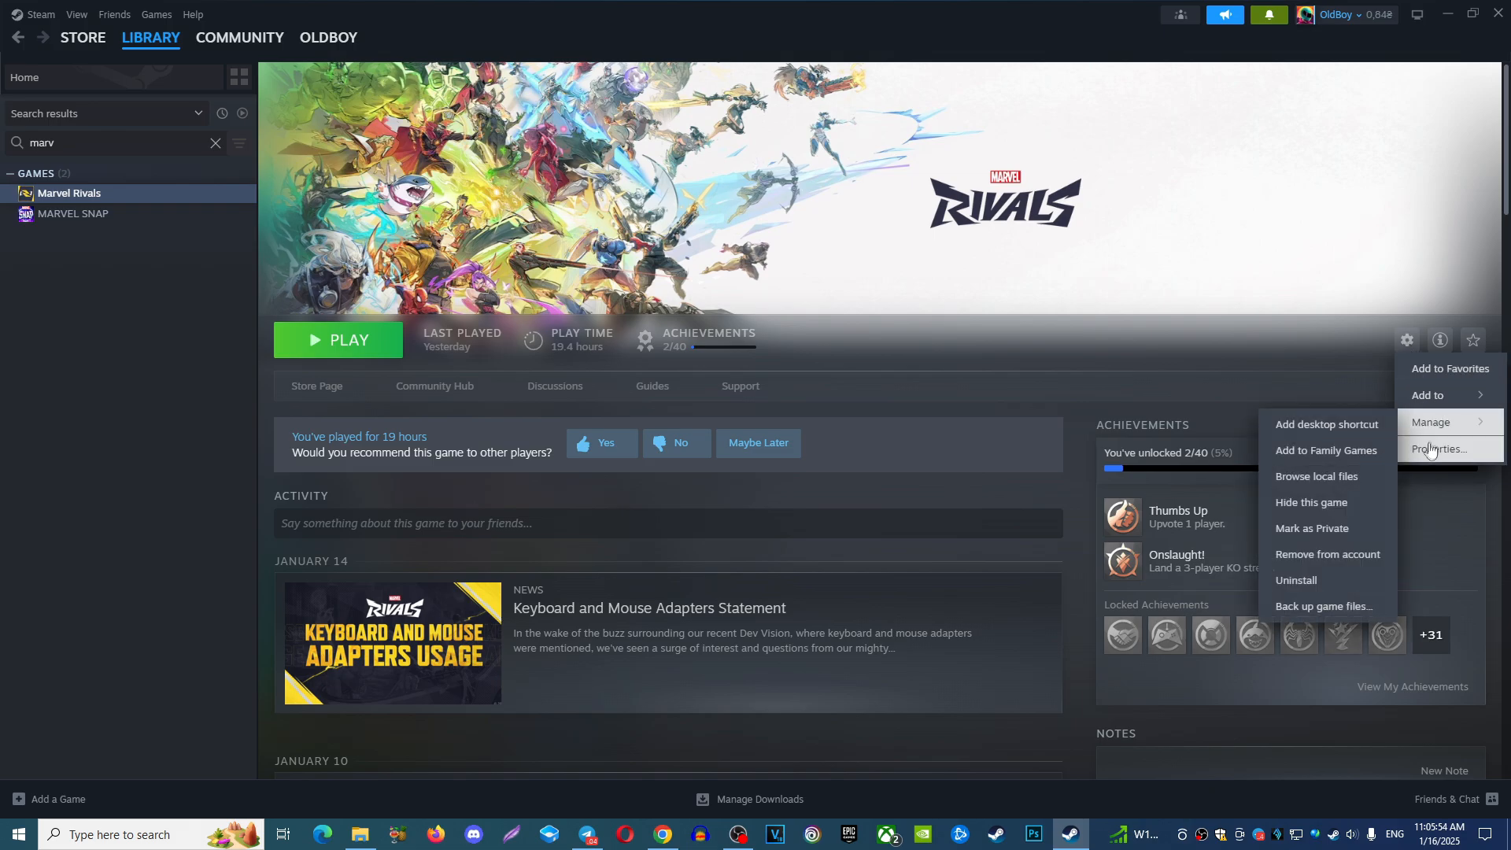
pyautogui.click(1440, 449)
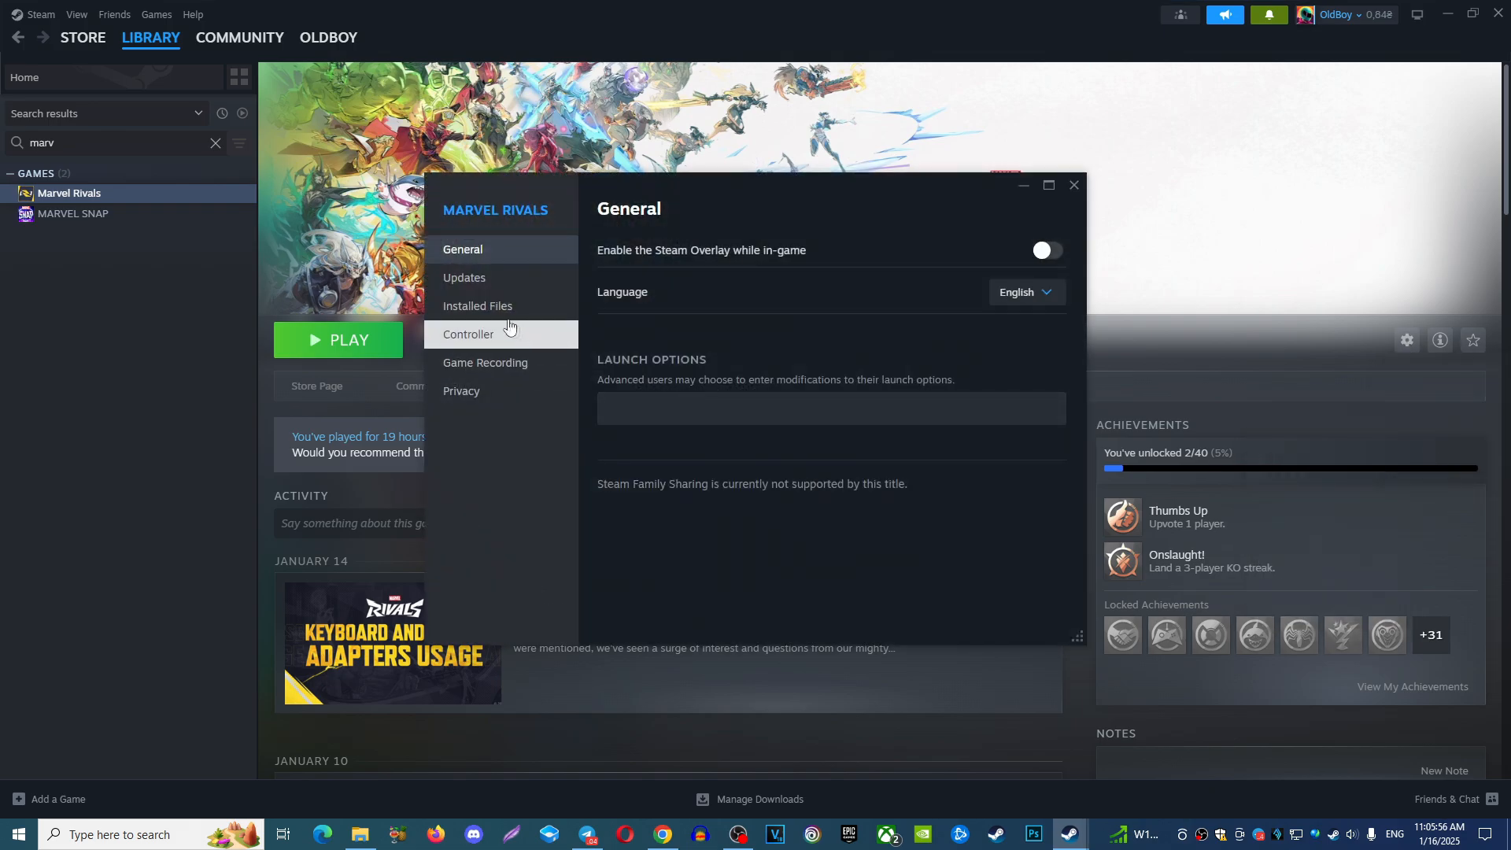
pyautogui.click(477, 306)
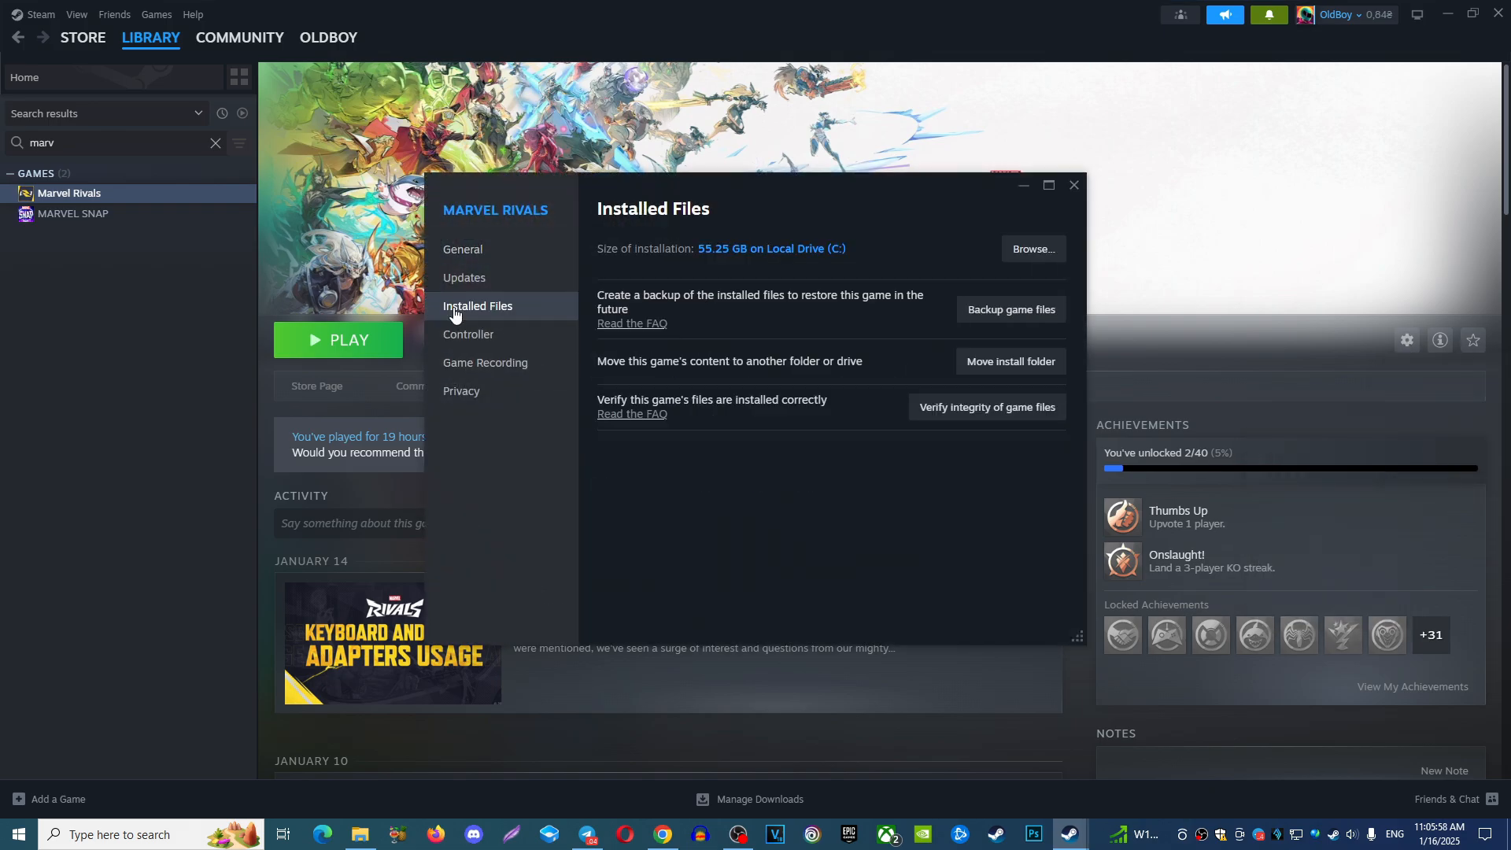
pyautogui.click(1032, 249)
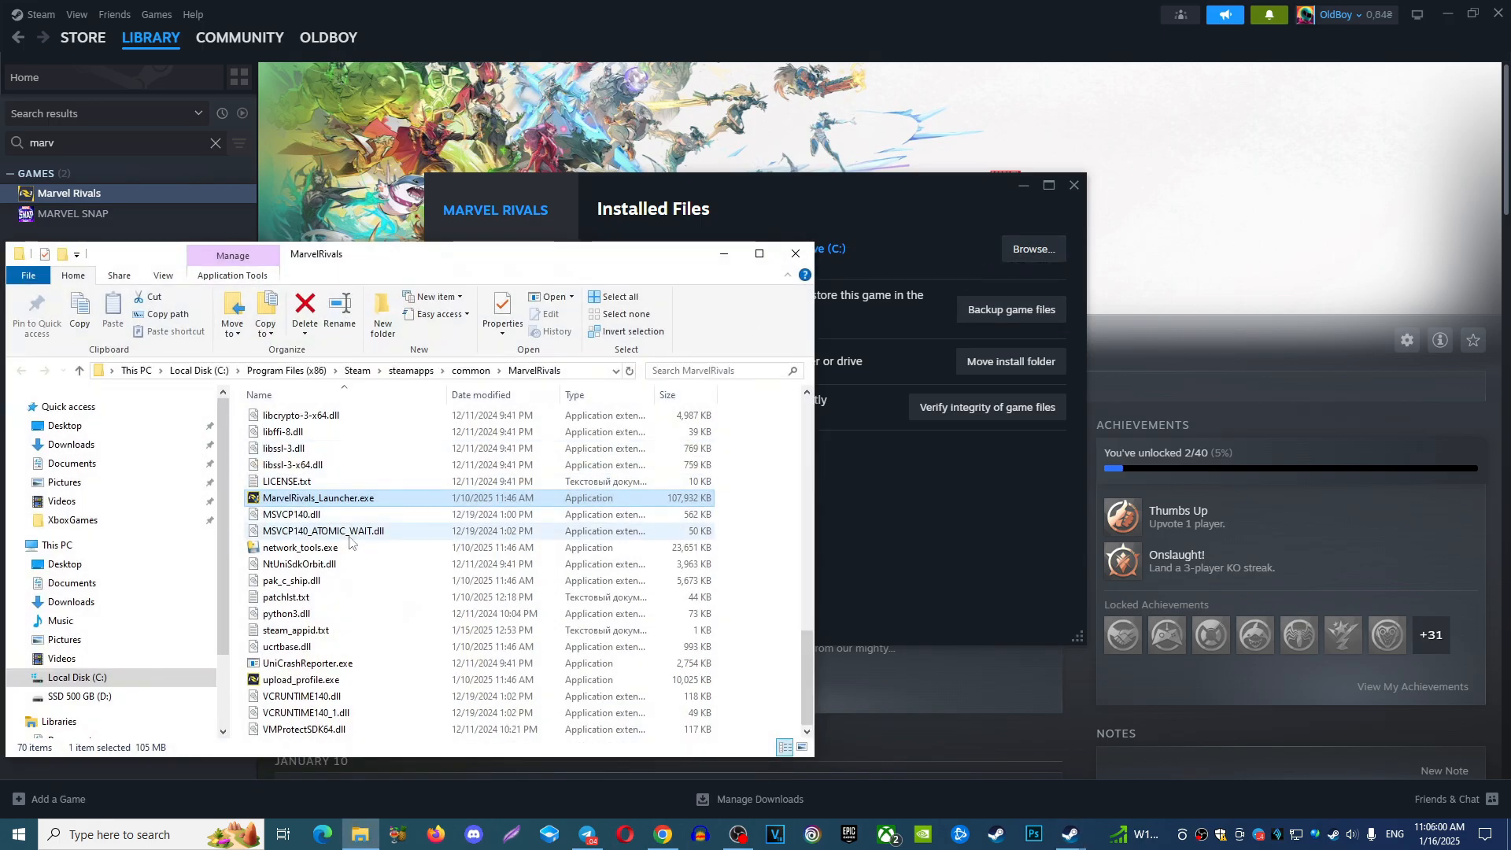
pyautogui.moveTo(317, 498)
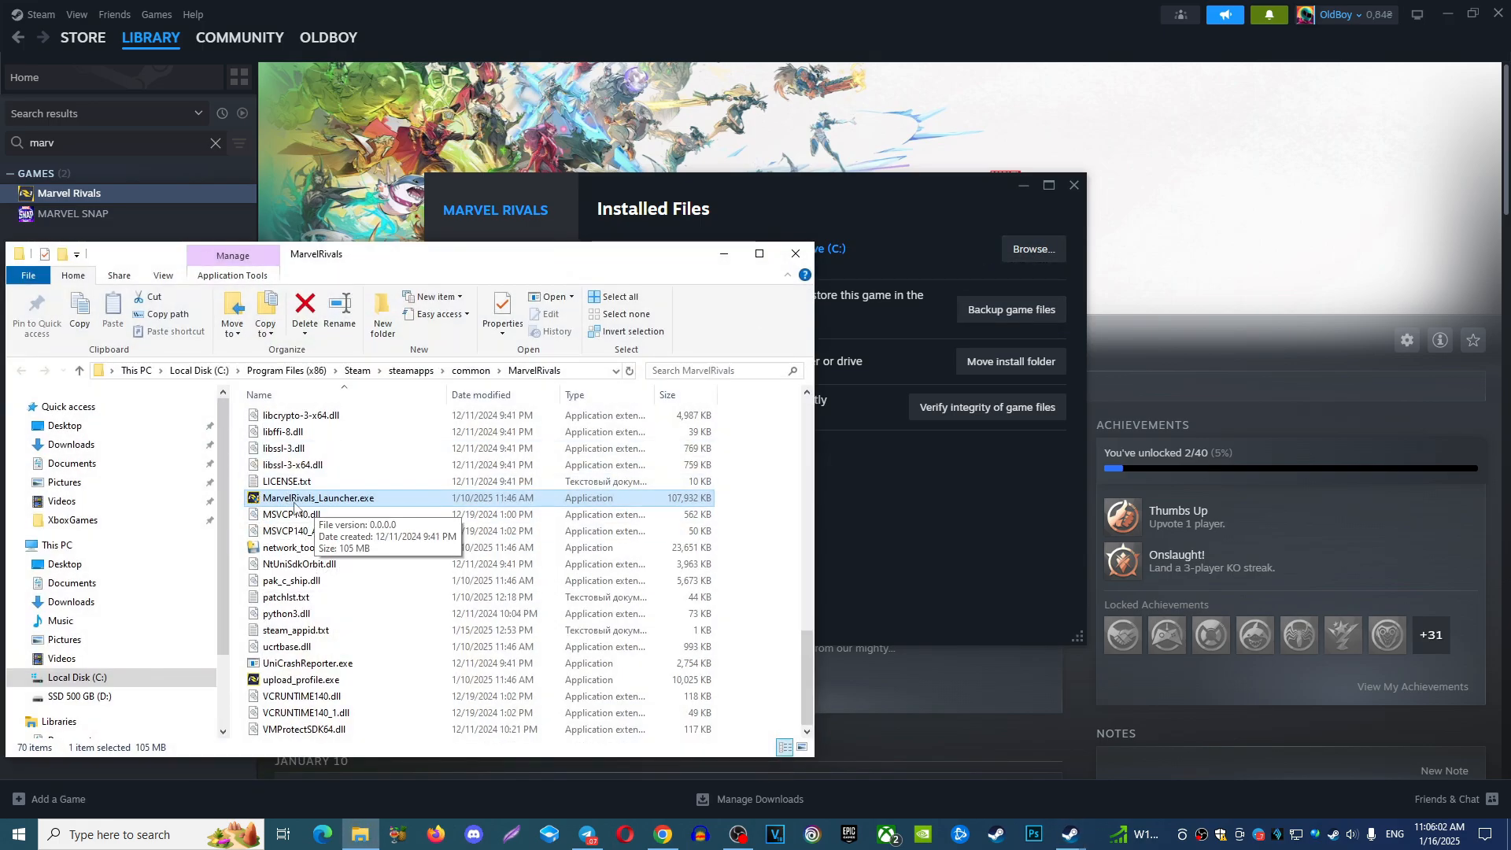
# Set MarvelRivals_Launcher.exe to Windows 8 compatibility mode and run as administrator, then close its properties.
pyautogui.click(500, 318)
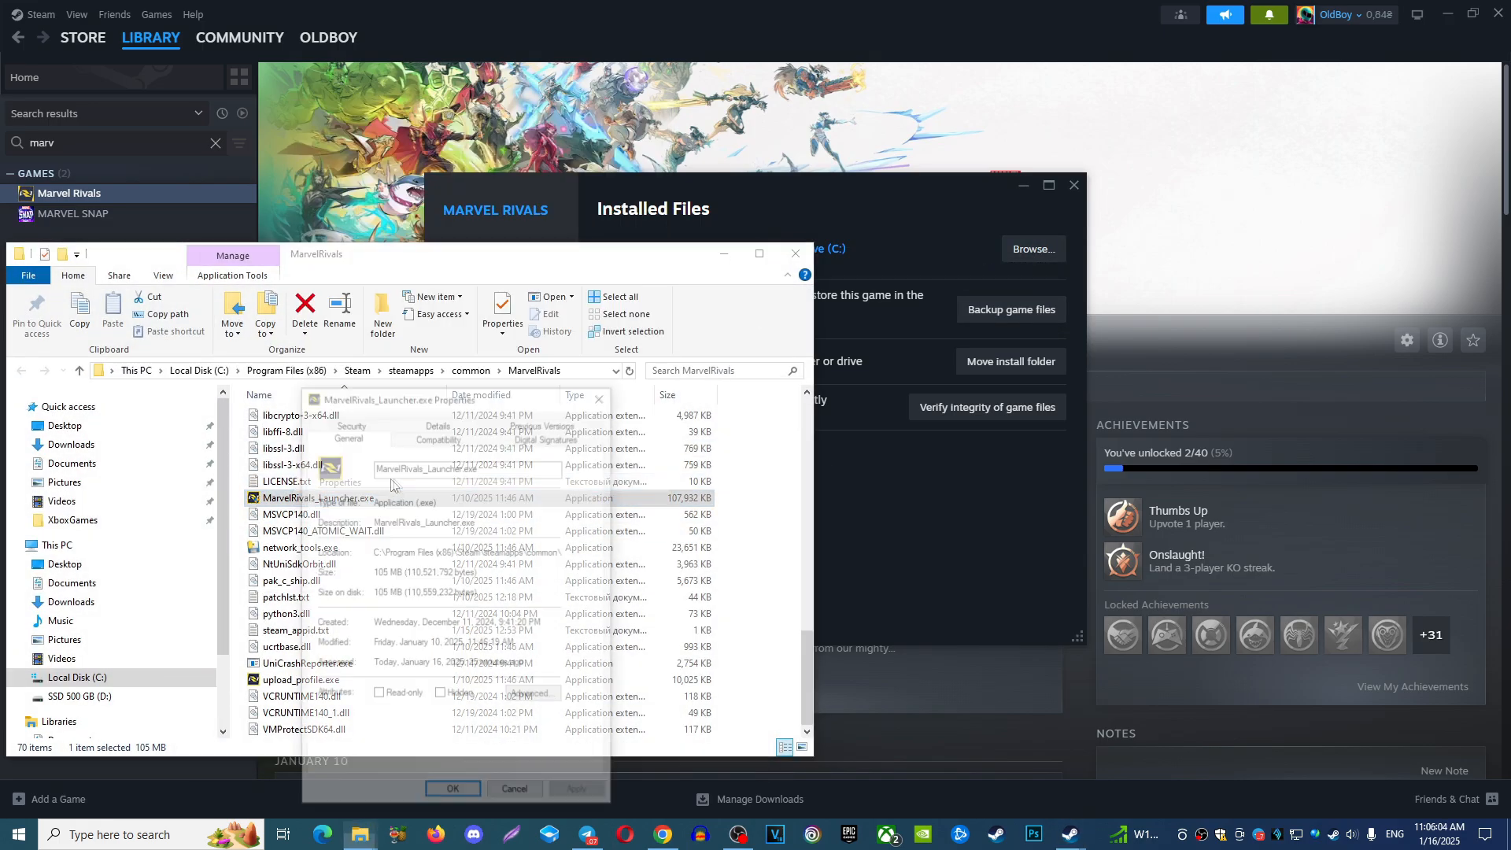
pyautogui.click(437, 435)
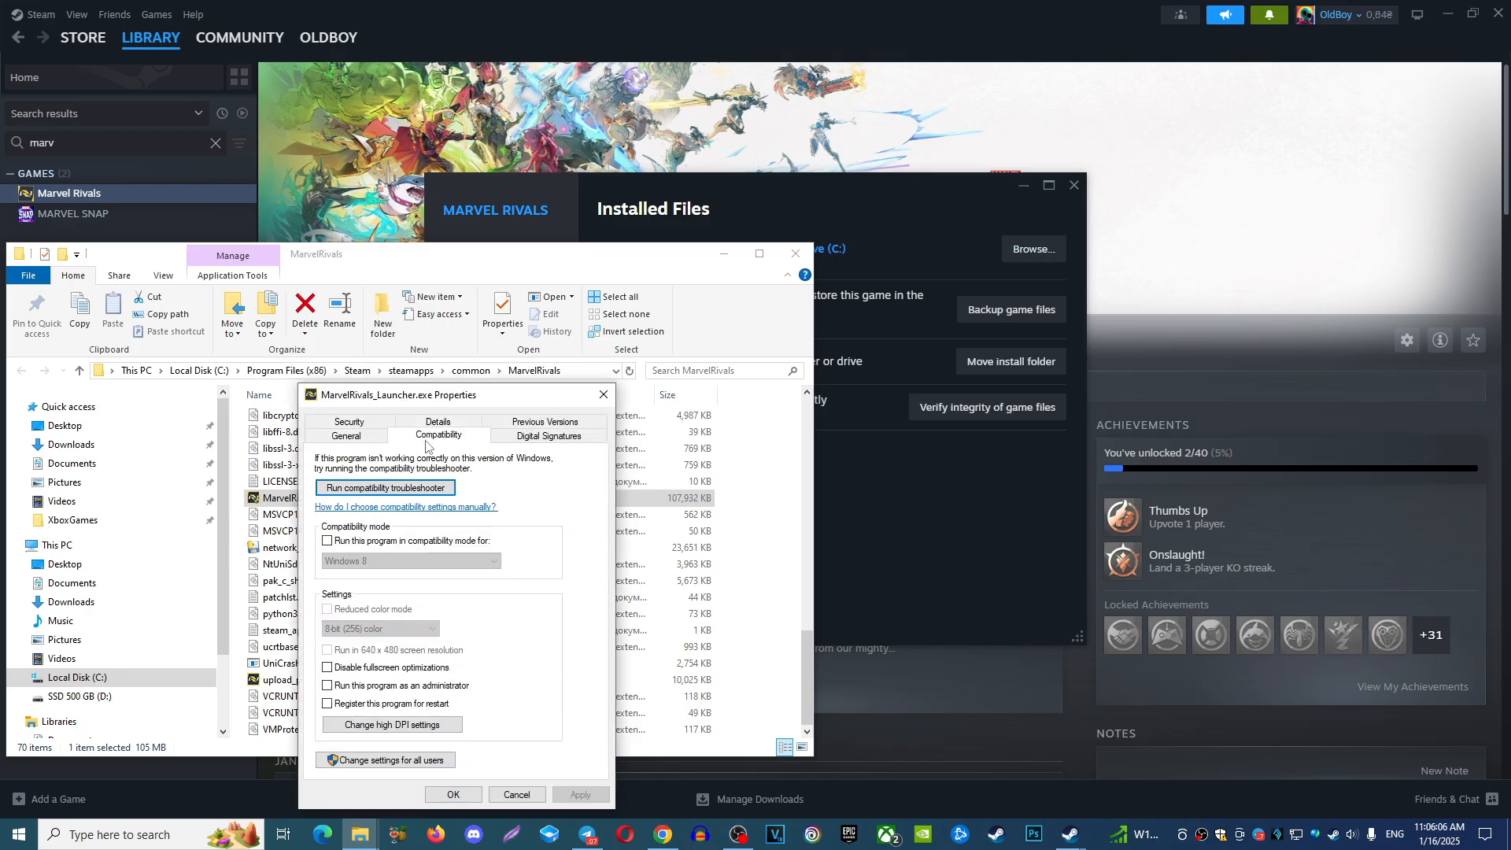
pyautogui.click(328, 540)
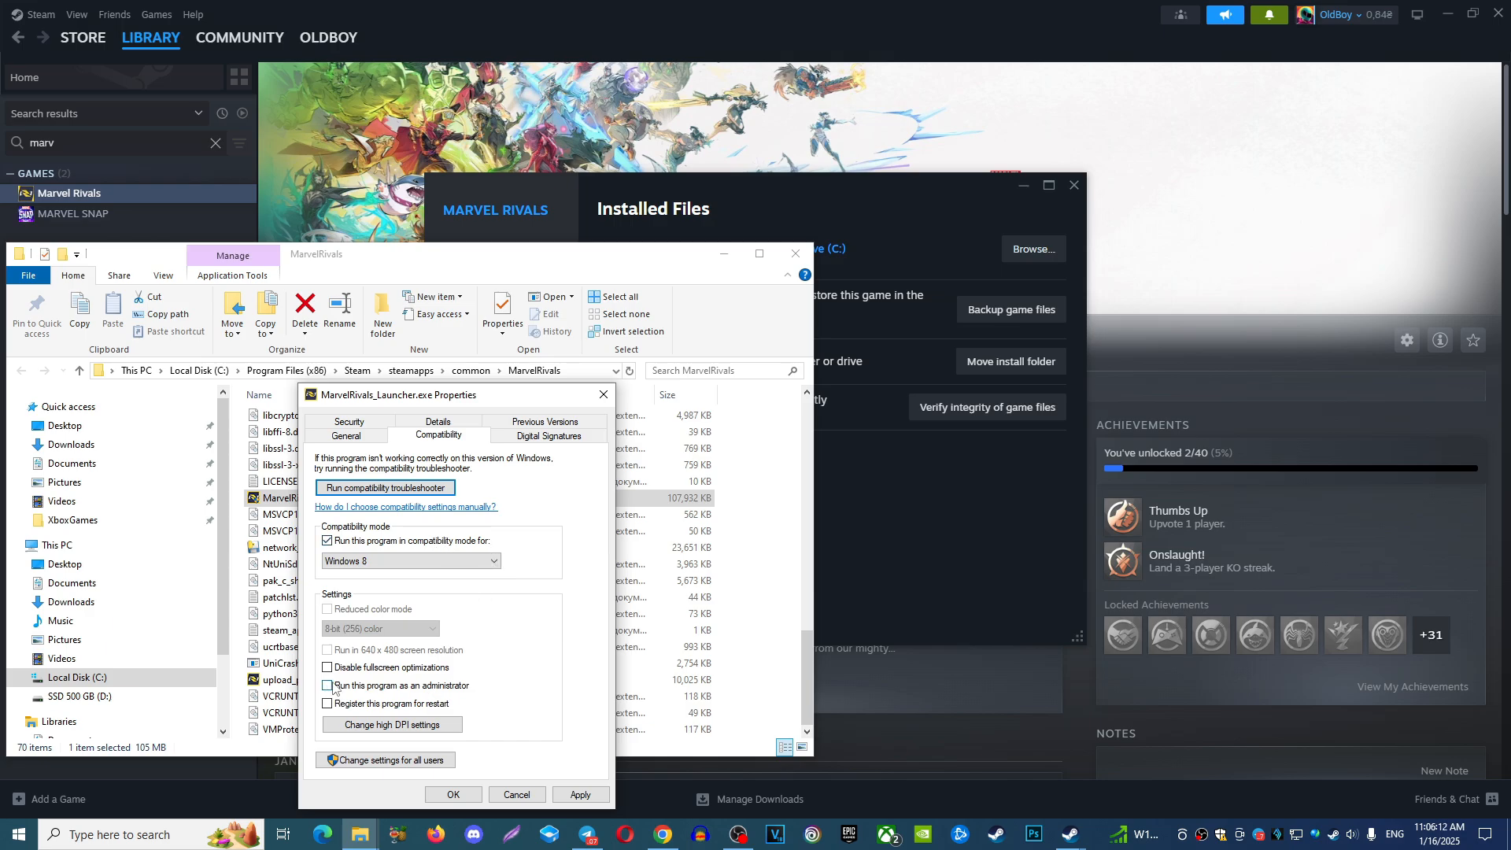
pyautogui.click(327, 684)
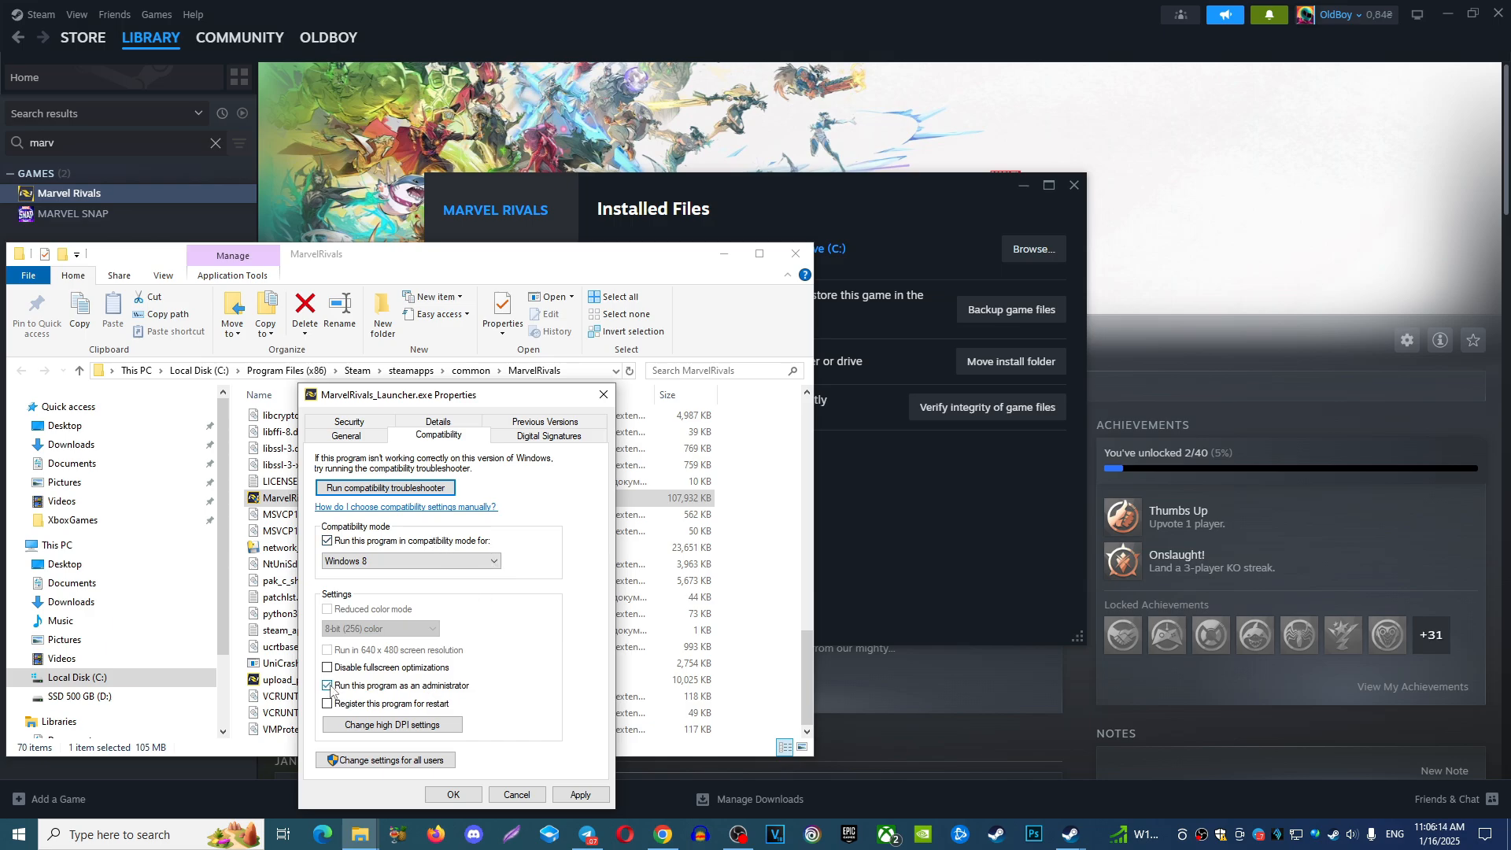
pyautogui.click(328, 684)
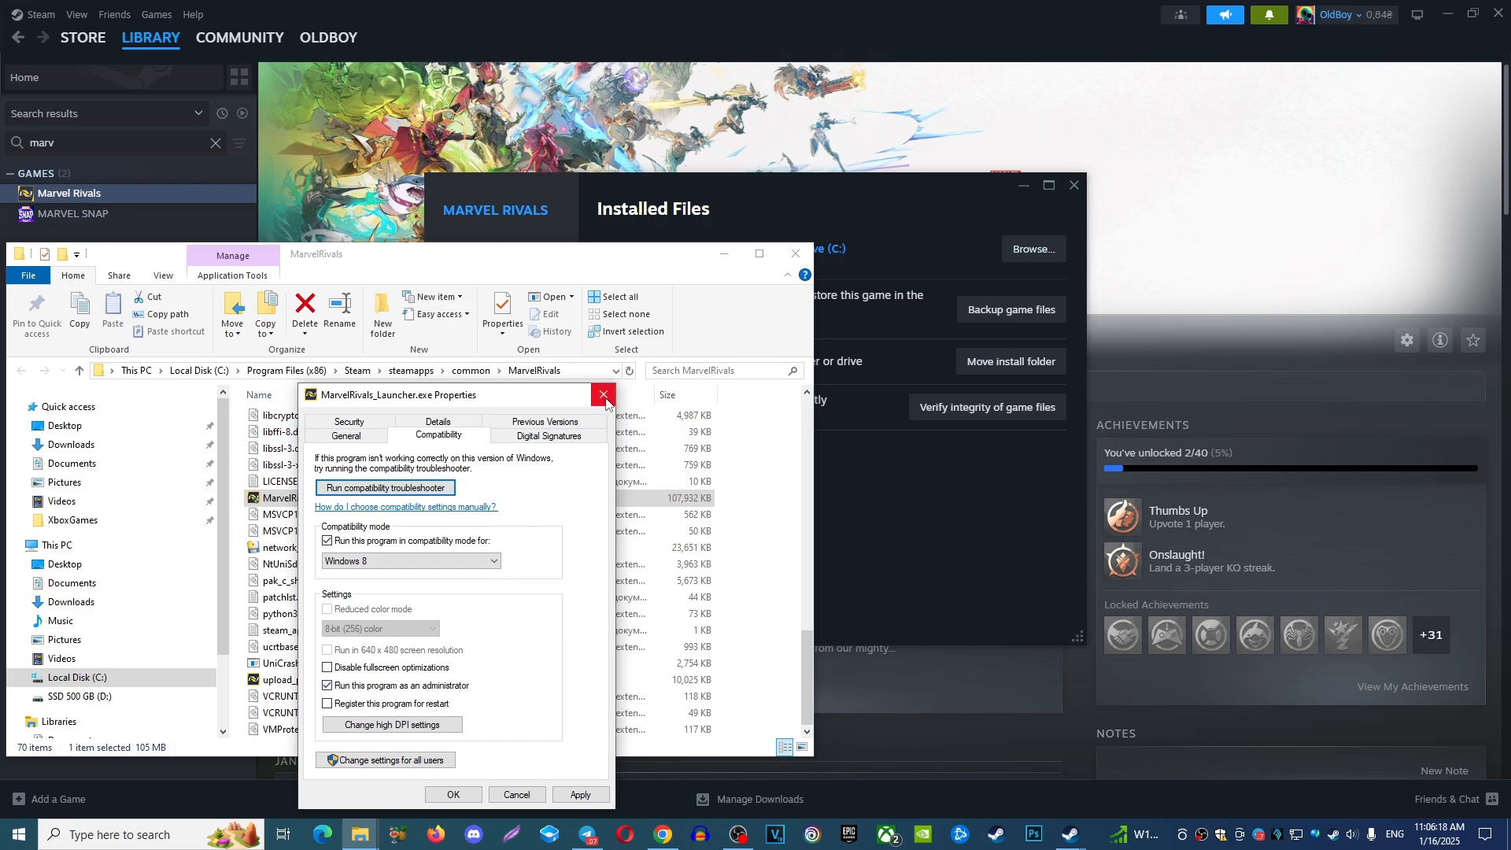
pyautogui.moveTo(604, 395)
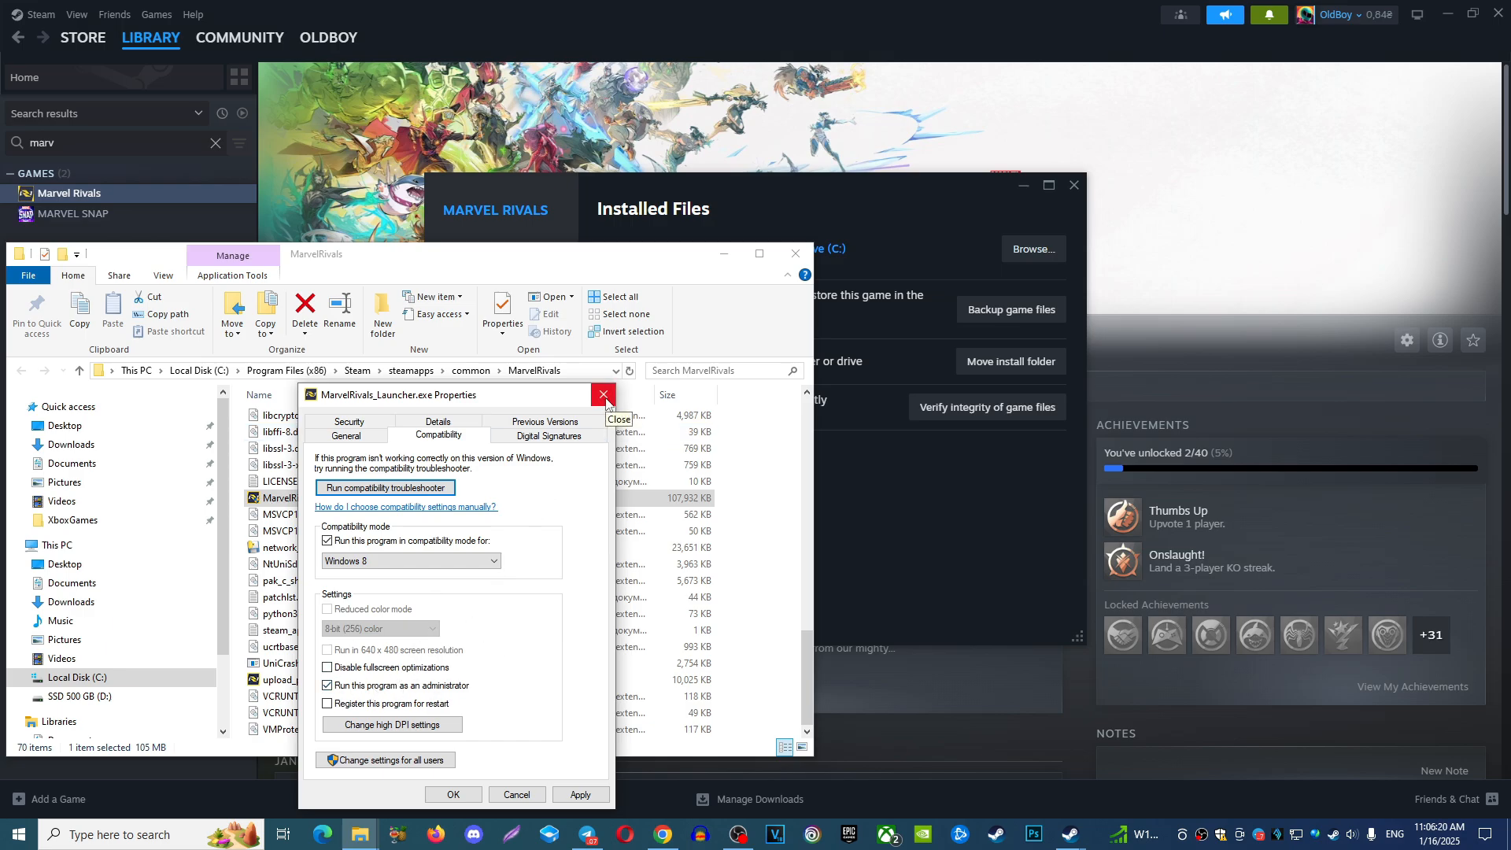
pyautogui.moveTo(603, 395)
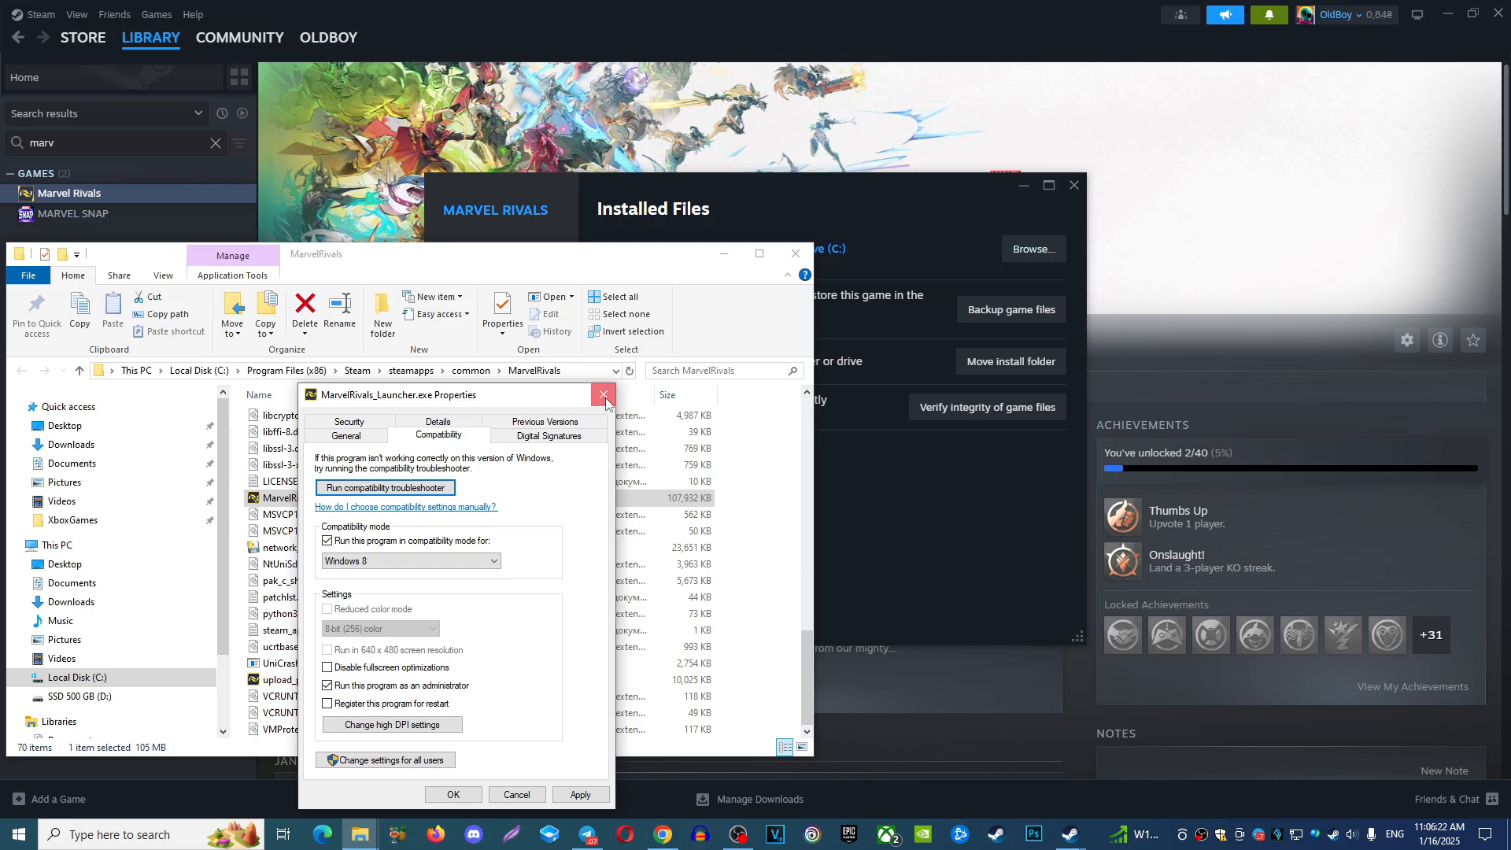
pyautogui.click(604, 395)
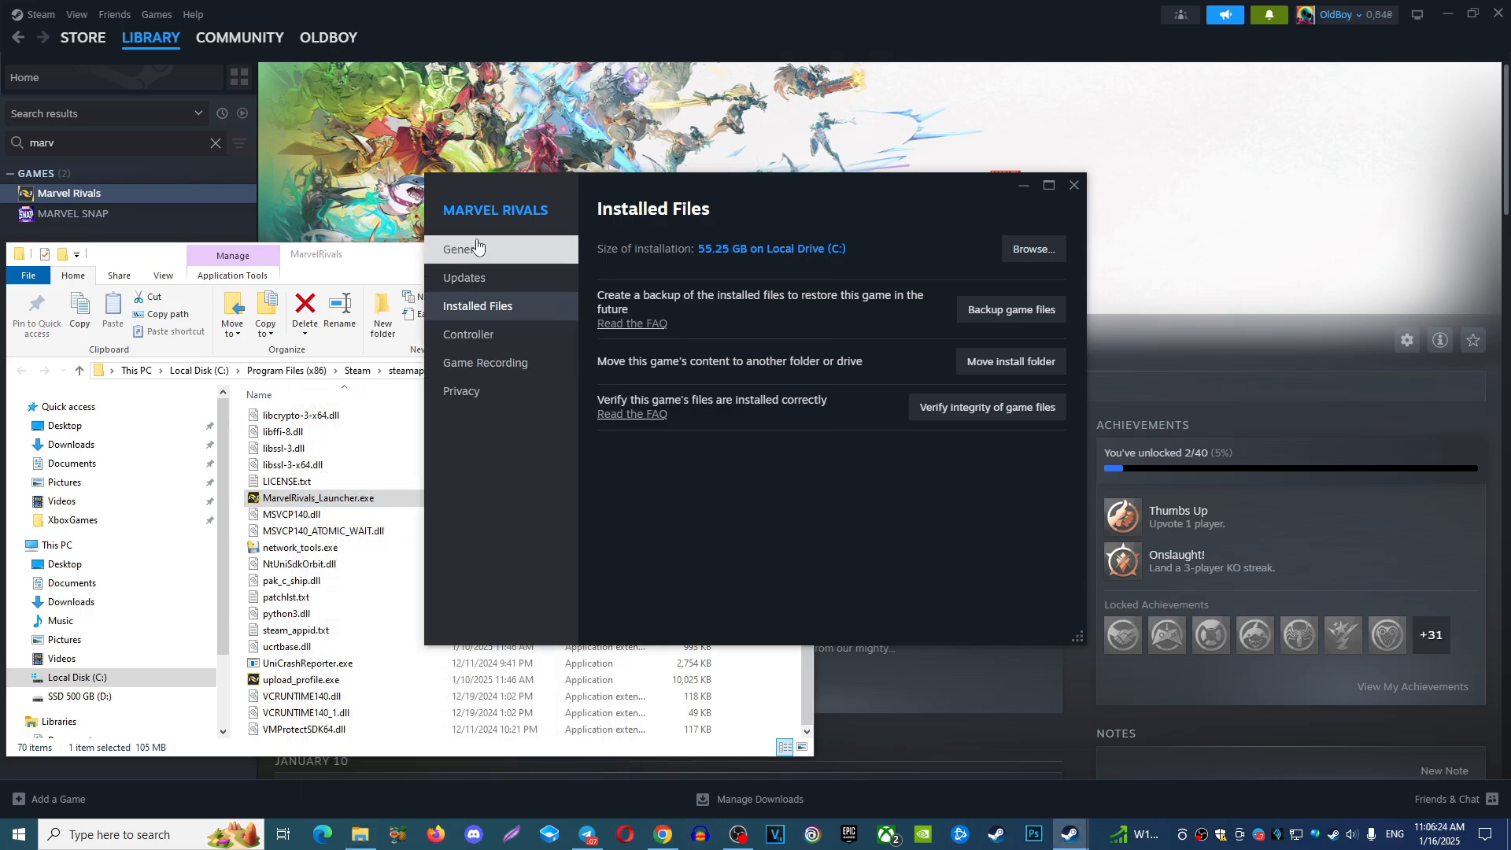
# Enter the launch option cmd /min /C "set __COMPAT_LAYER=RUNASINVOKER && start "" %command%" under General.
pyautogui.click(463, 248)
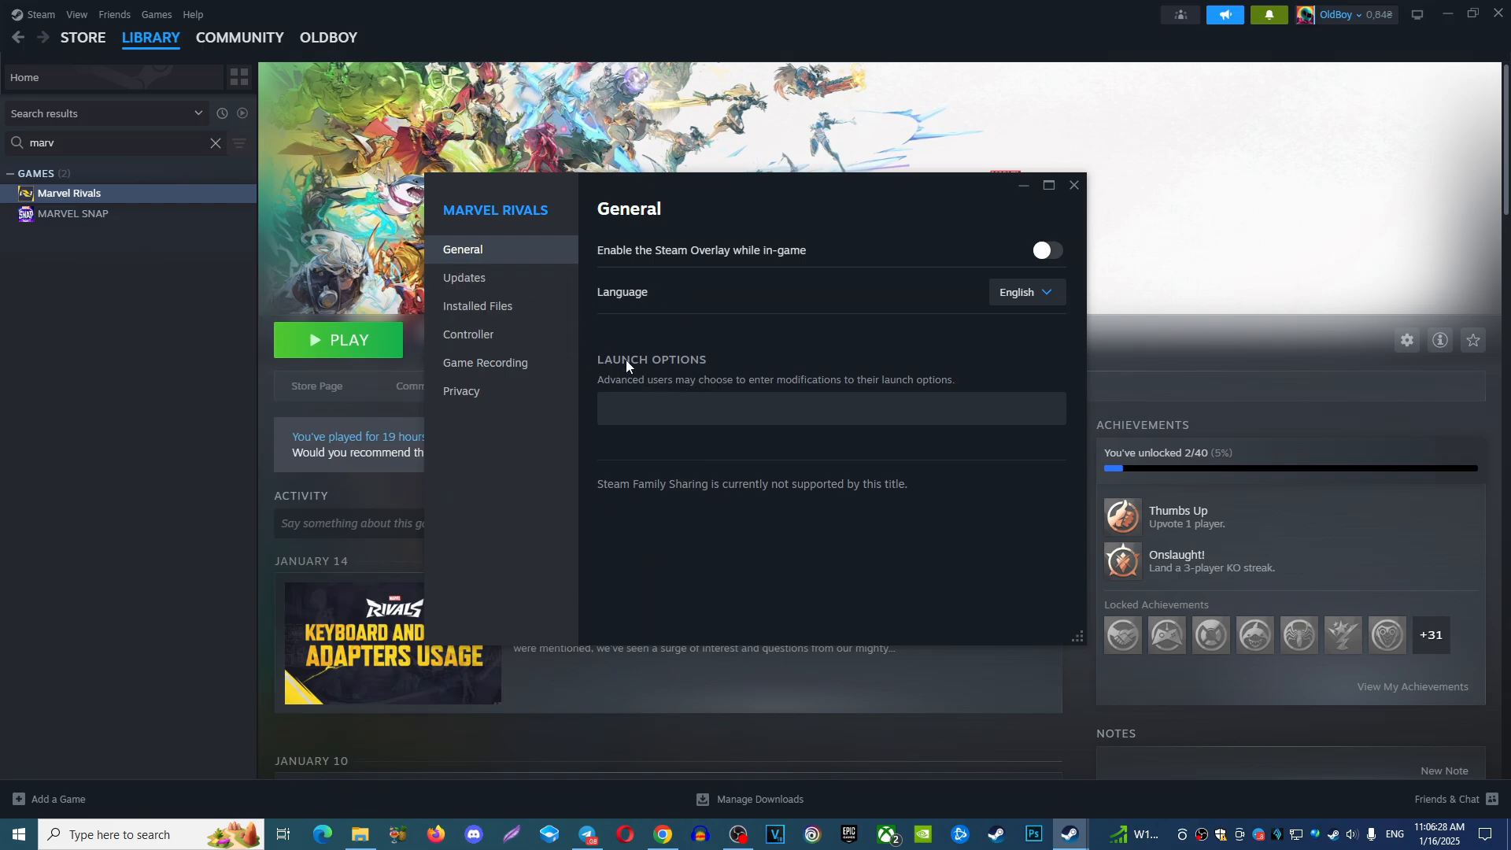
pyautogui.click(829, 408)
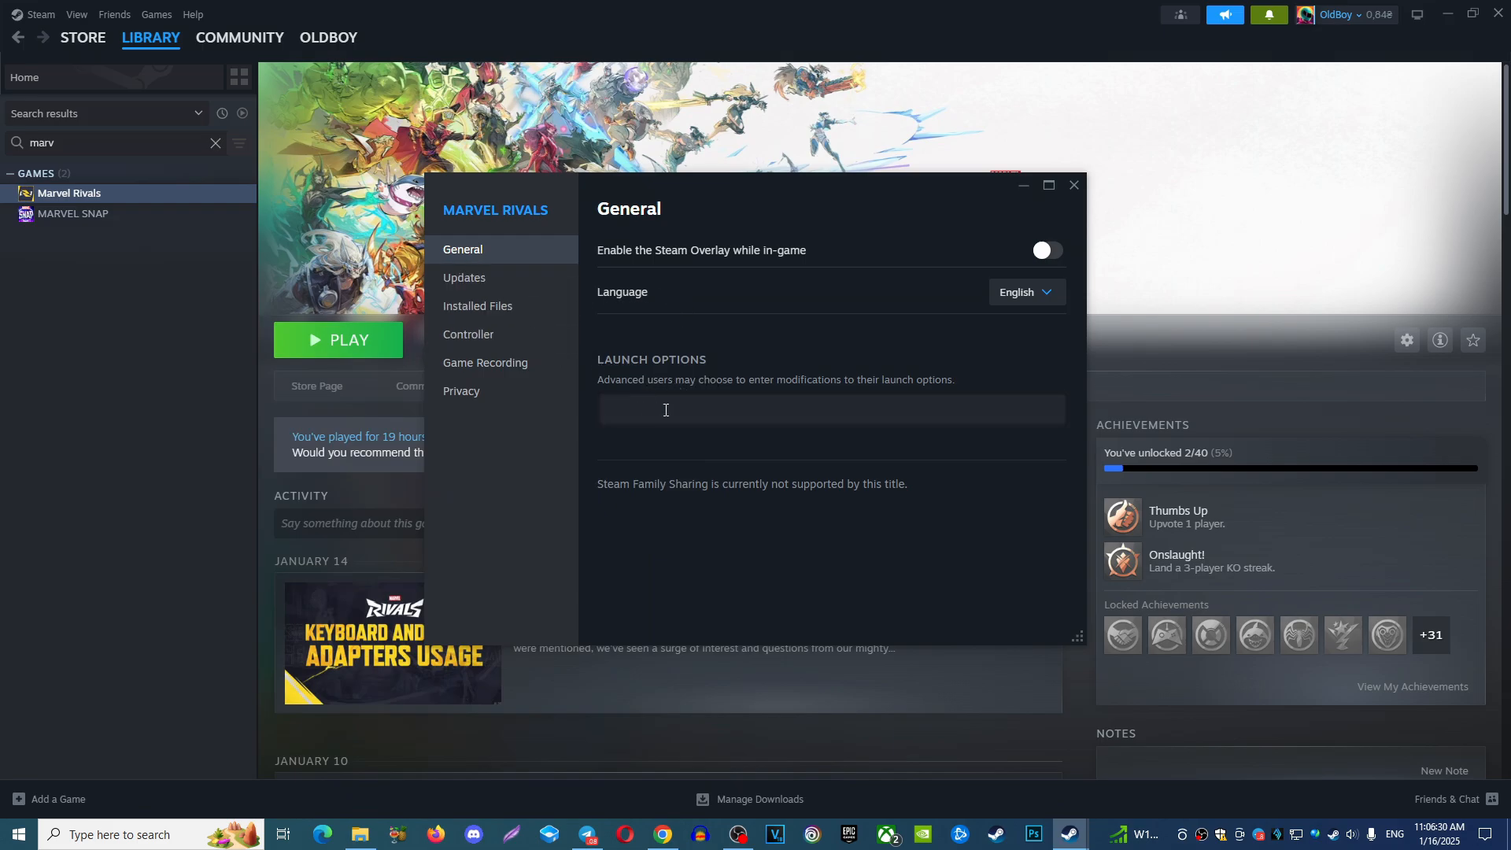
pyautogui.write('cmd /min /C "set __COMPAT_LAYER=RUNASINVOKER && start "" %command%"')
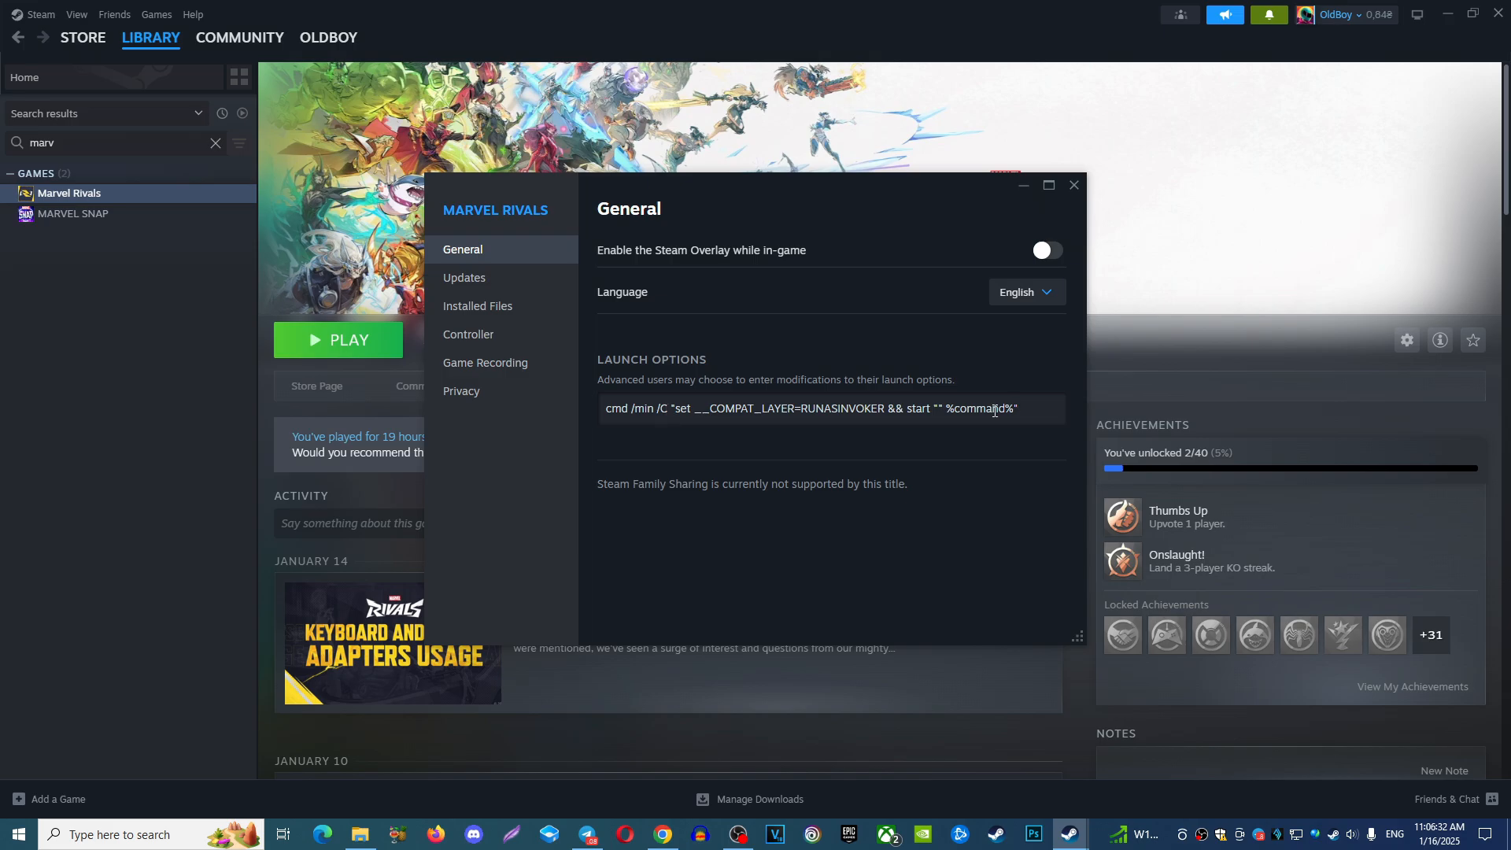
pyautogui.tripleClick(809, 407)
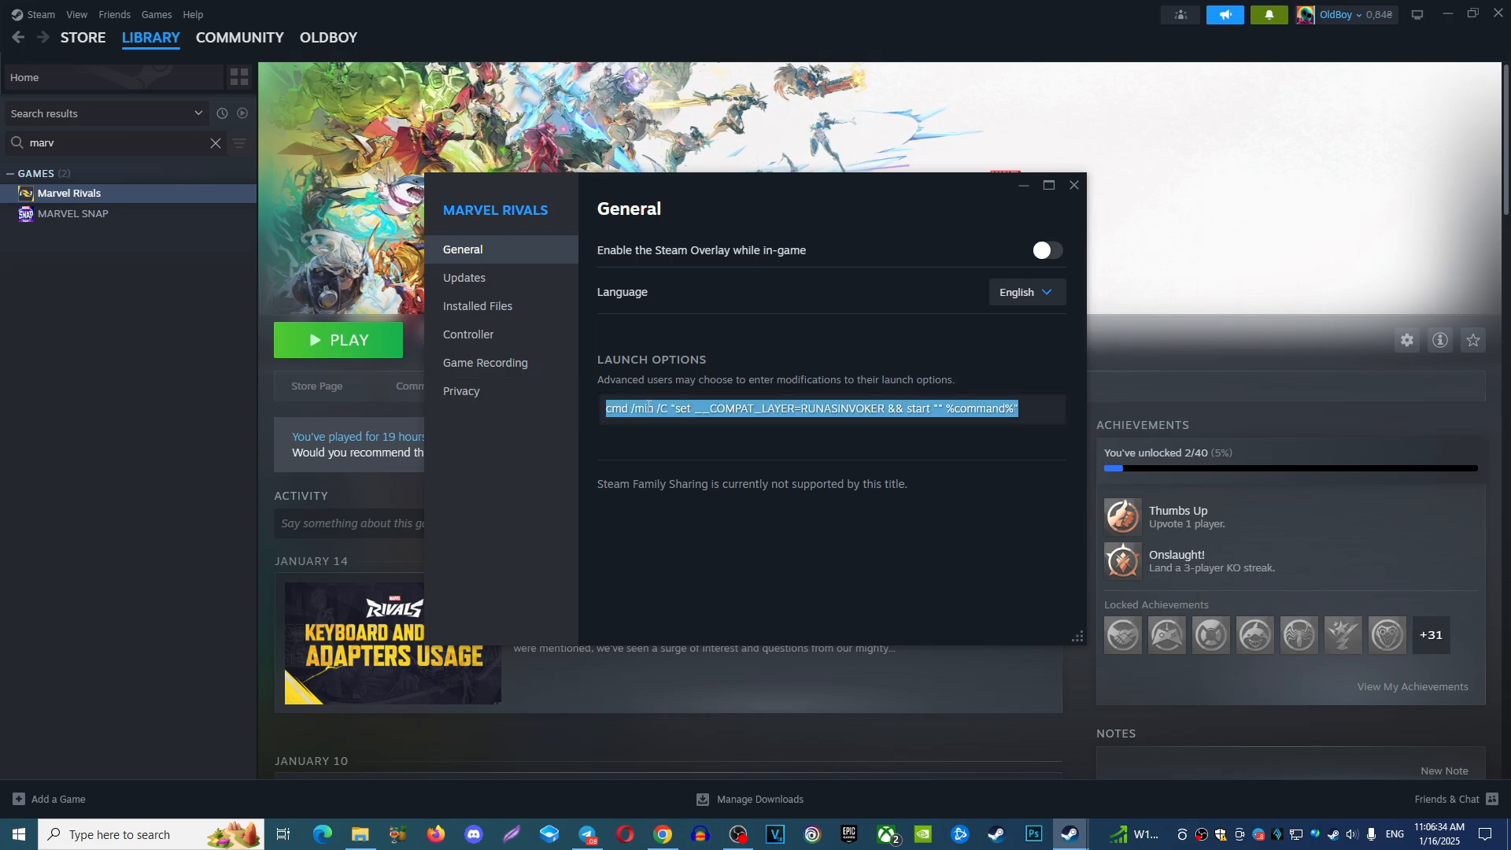
pyautogui.click(1026, 408)
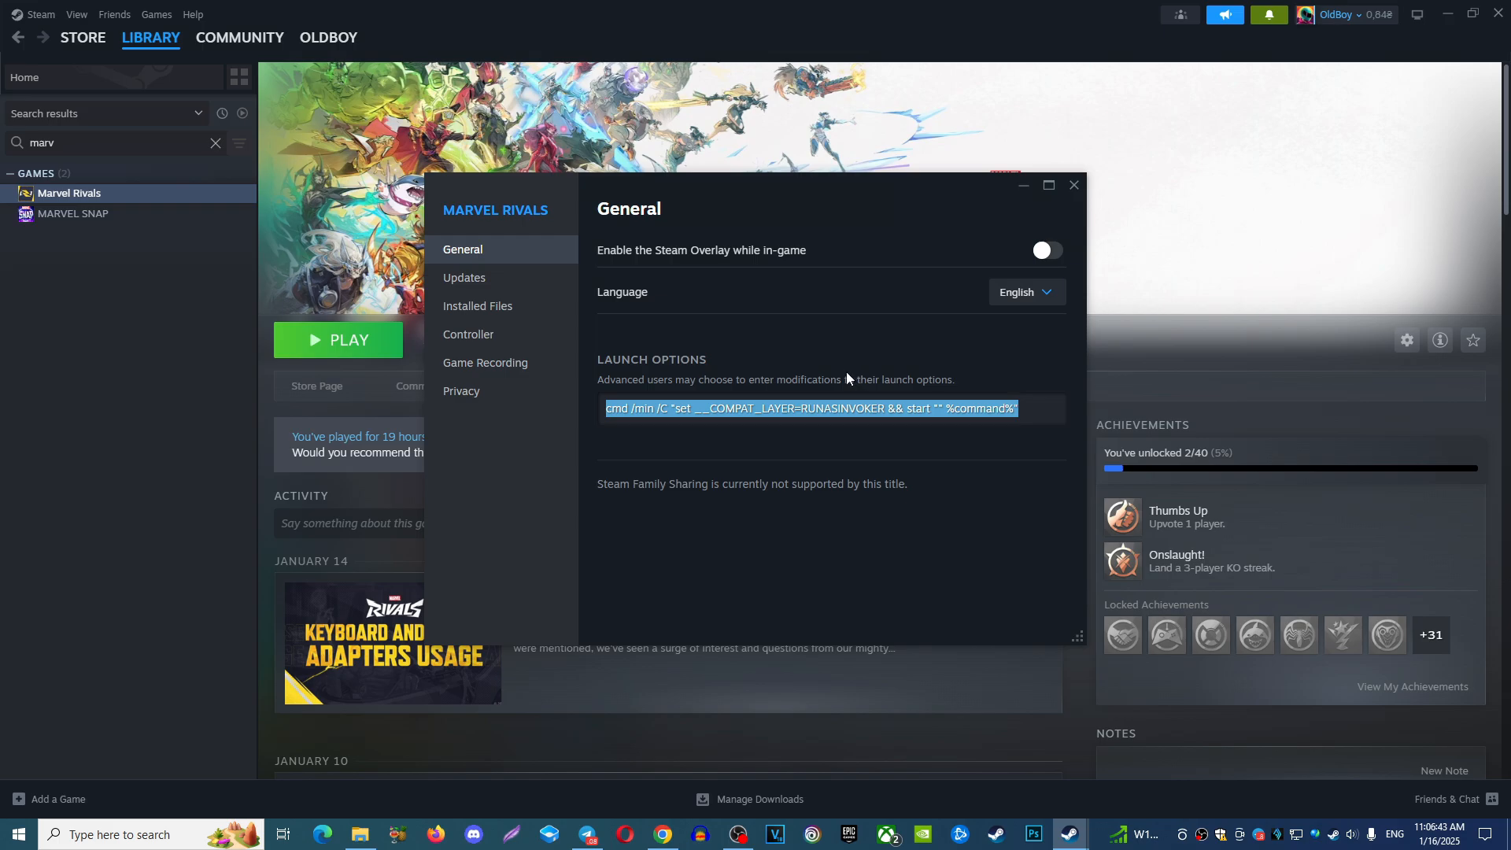
pyautogui.moveTo(586, 341)
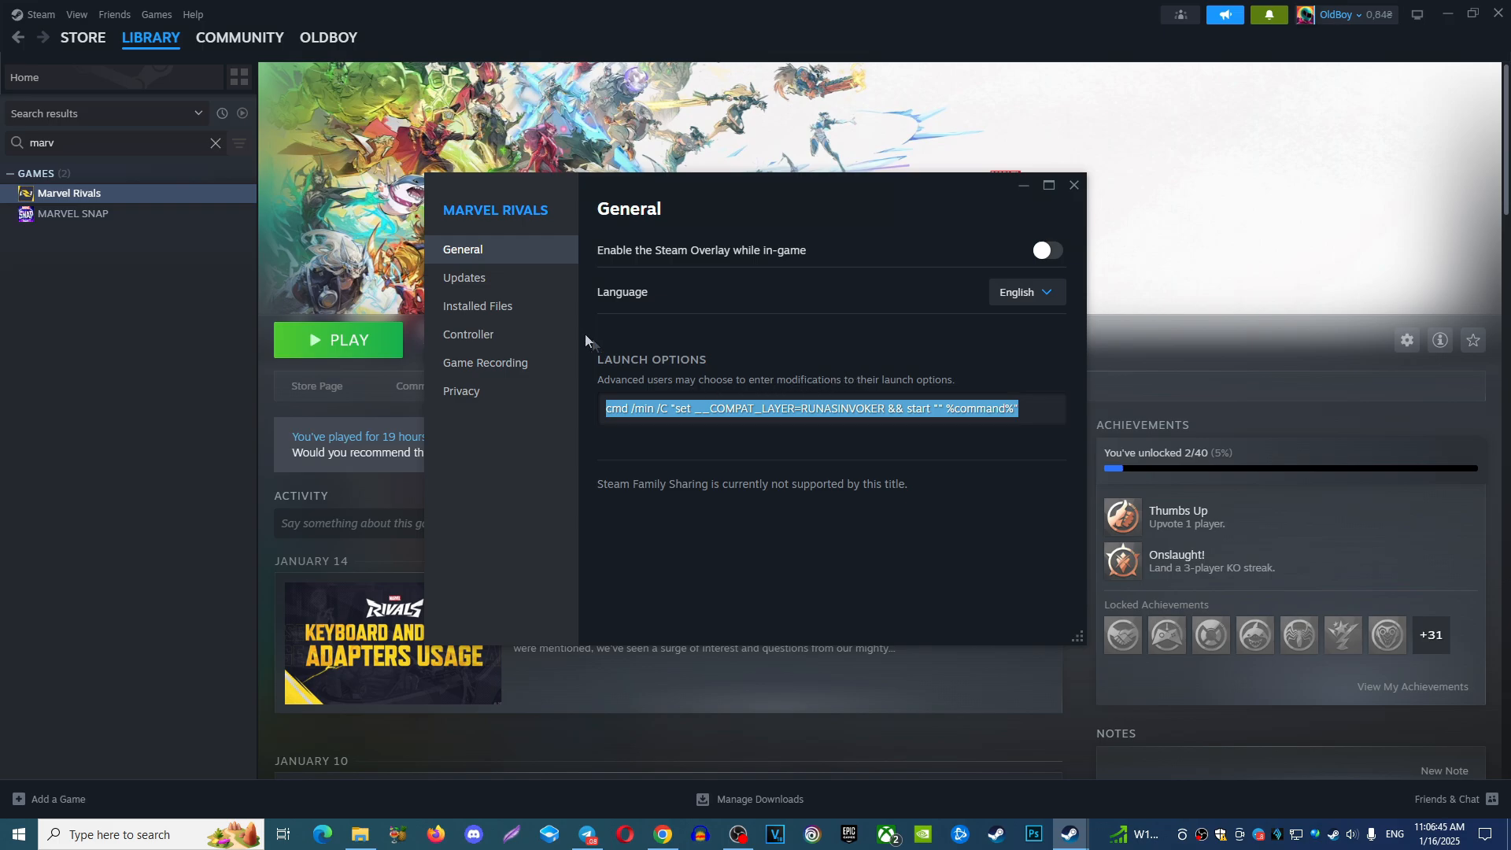
# Check the saved launch option, close Marvel Rivals' properties and start launching the game.
pyautogui.click(477, 305)
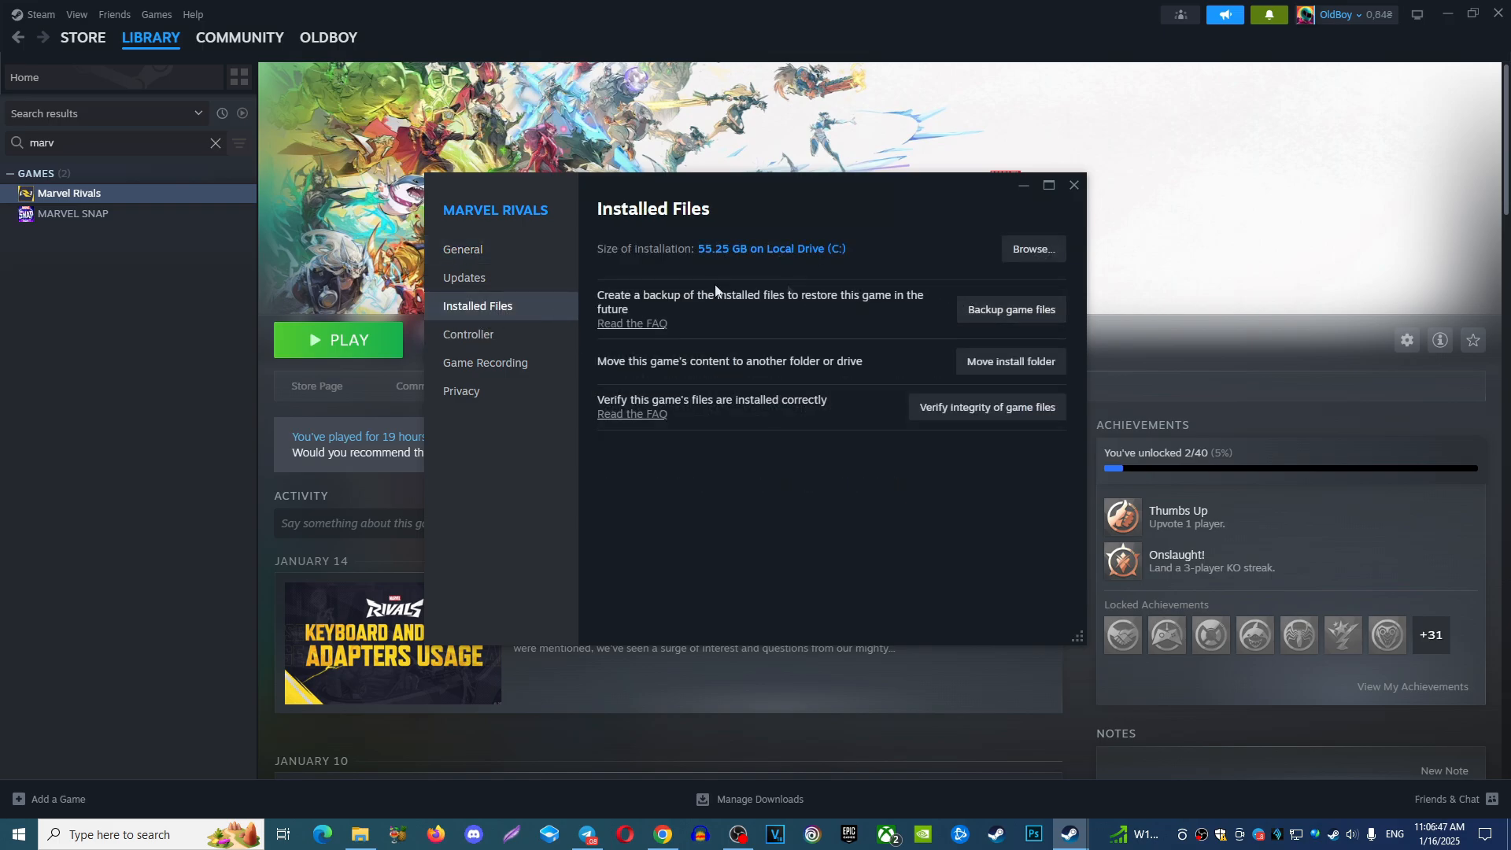
pyautogui.click(461, 249)
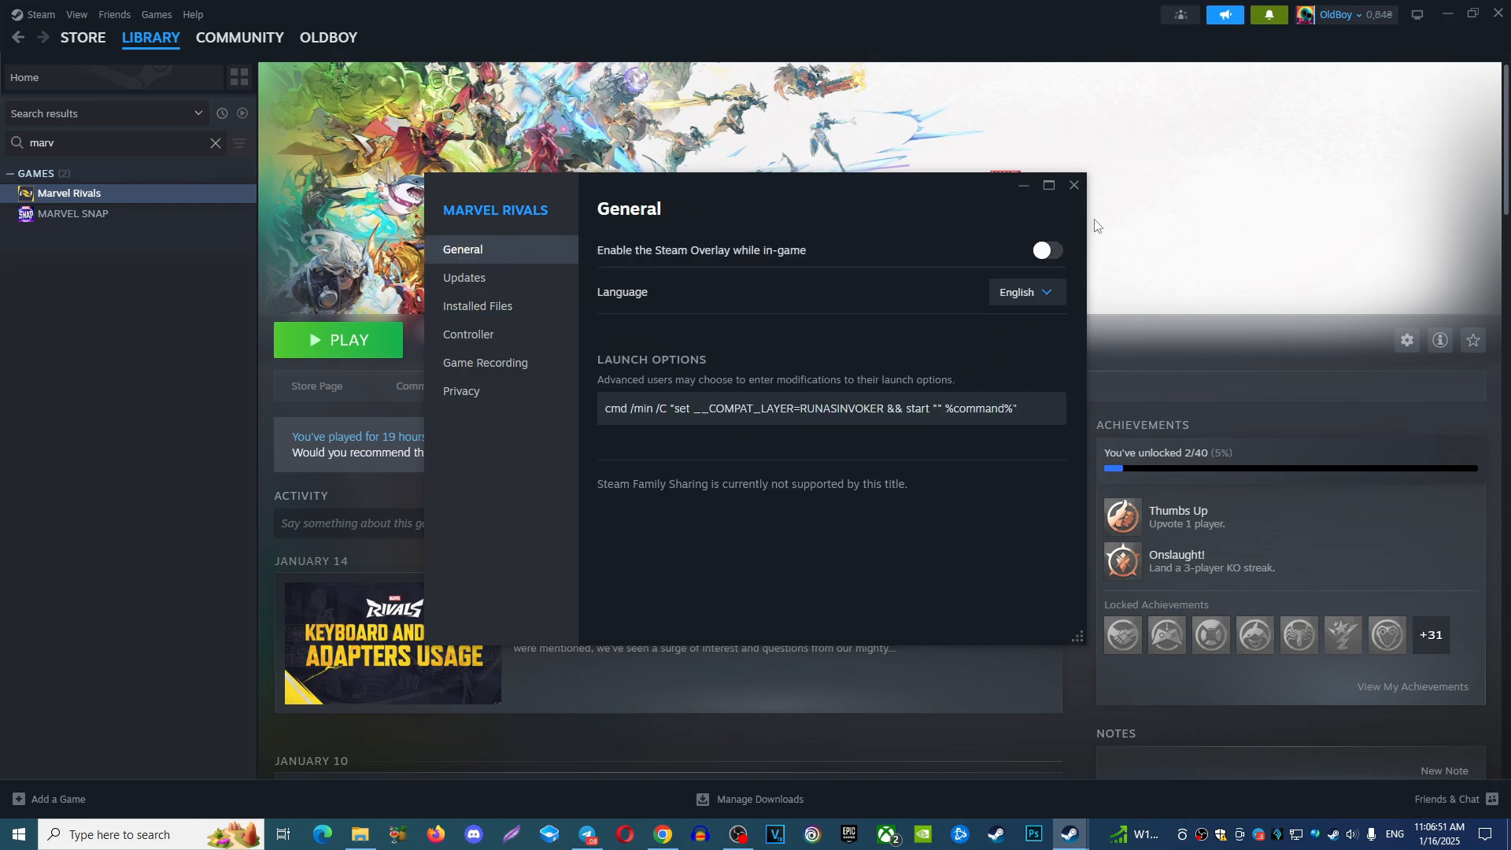
pyautogui.moveTo(1059, 205)
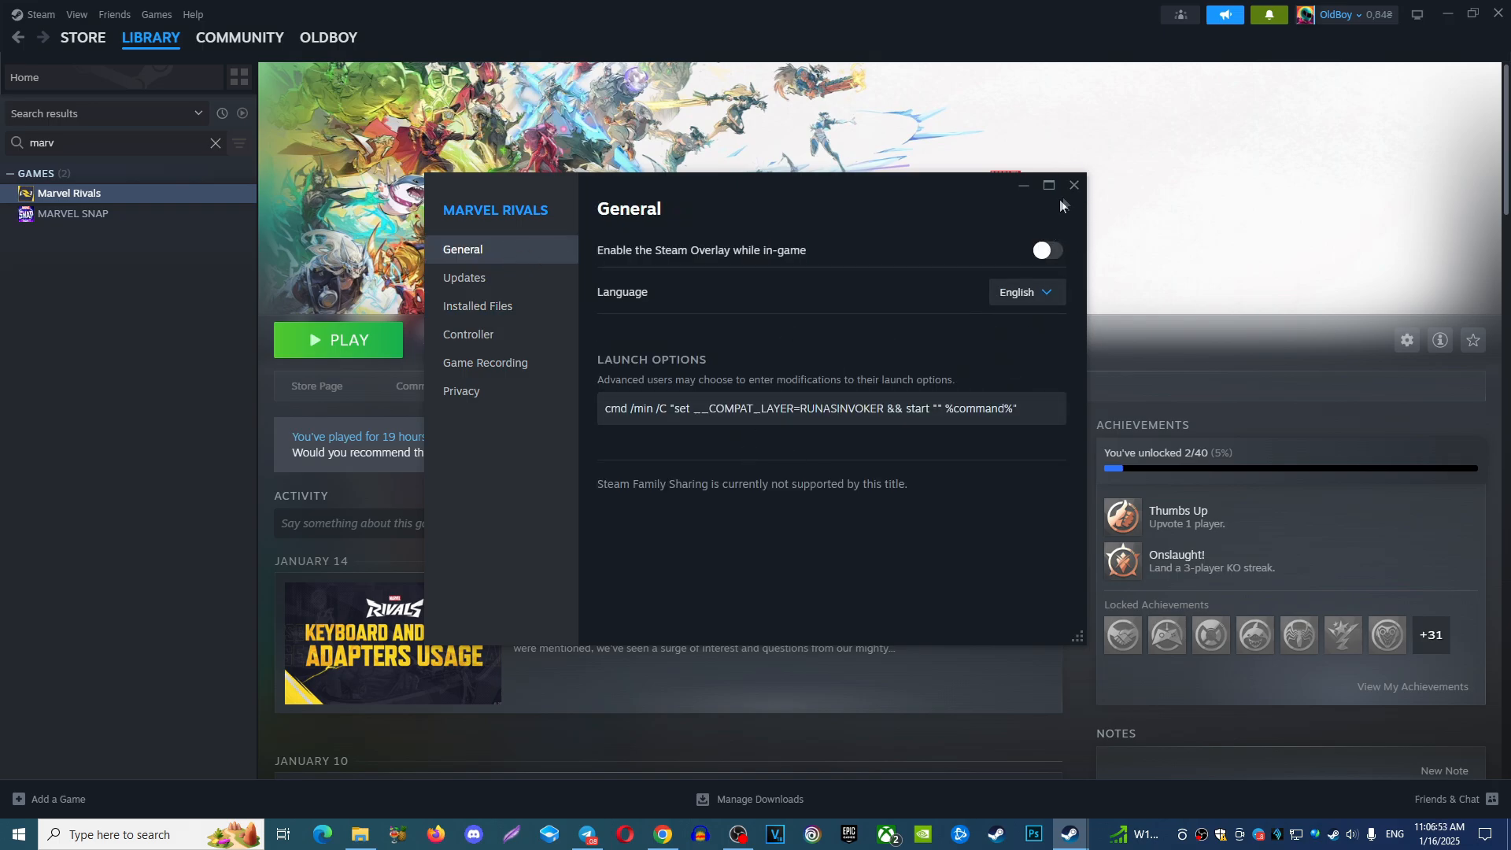
pyautogui.click(1073, 184)
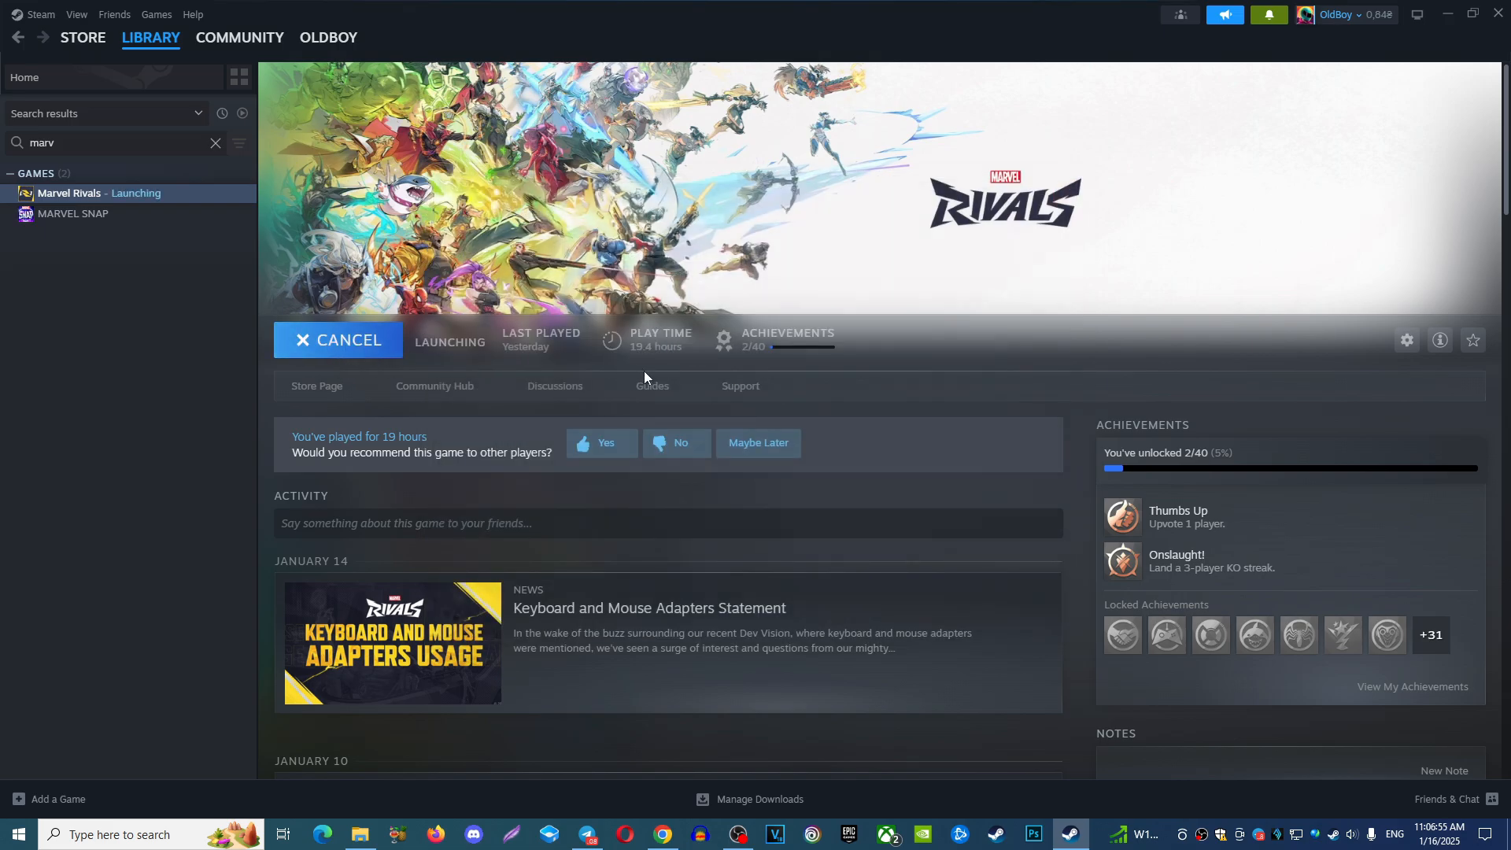
pyautogui.moveTo(795, 365)
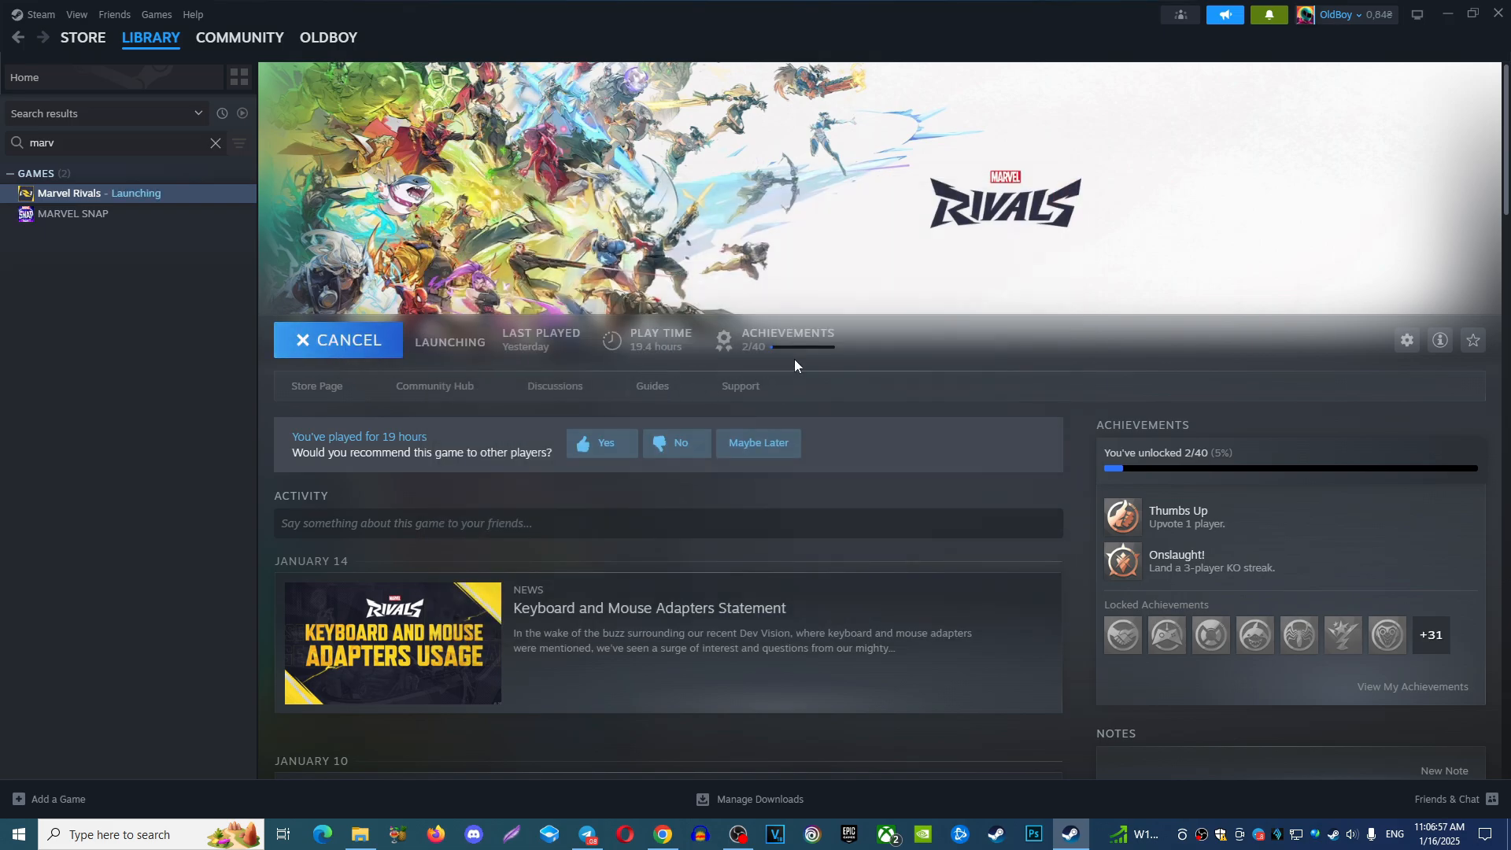
pyautogui.moveTo(1042, 359)
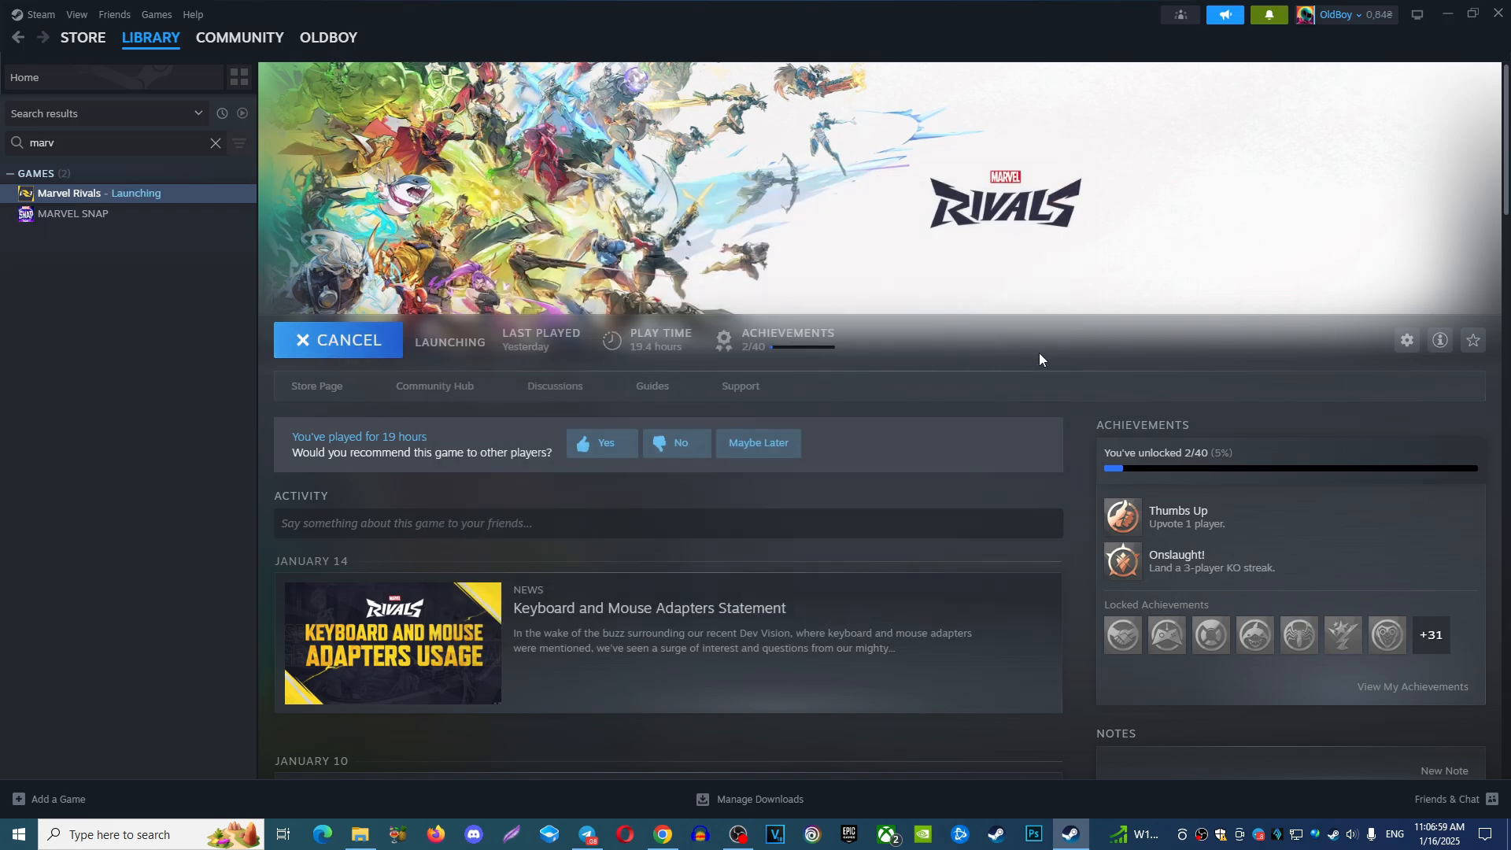